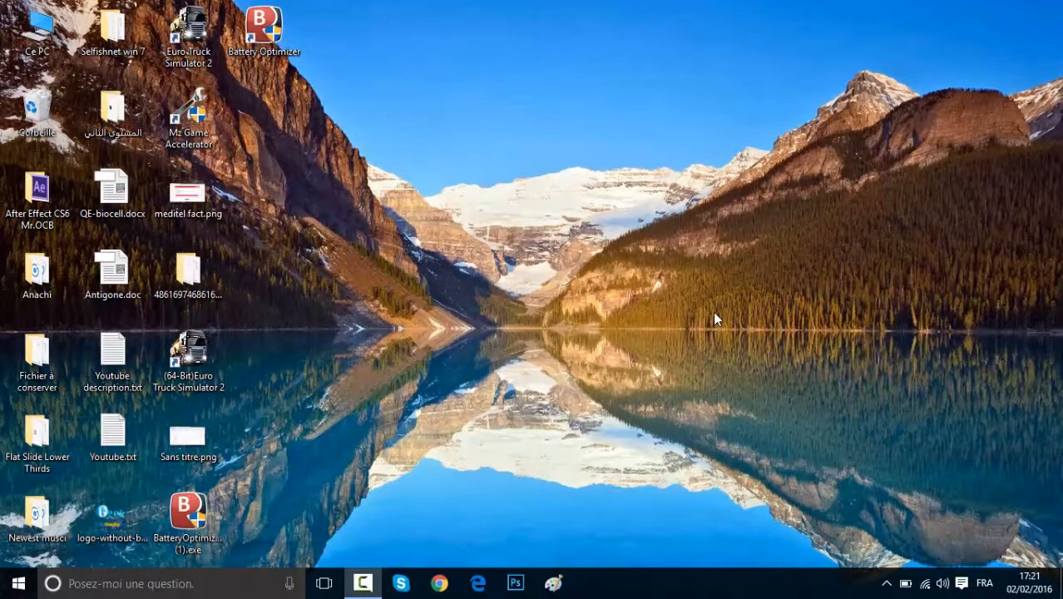
mouse_move(361, 93)
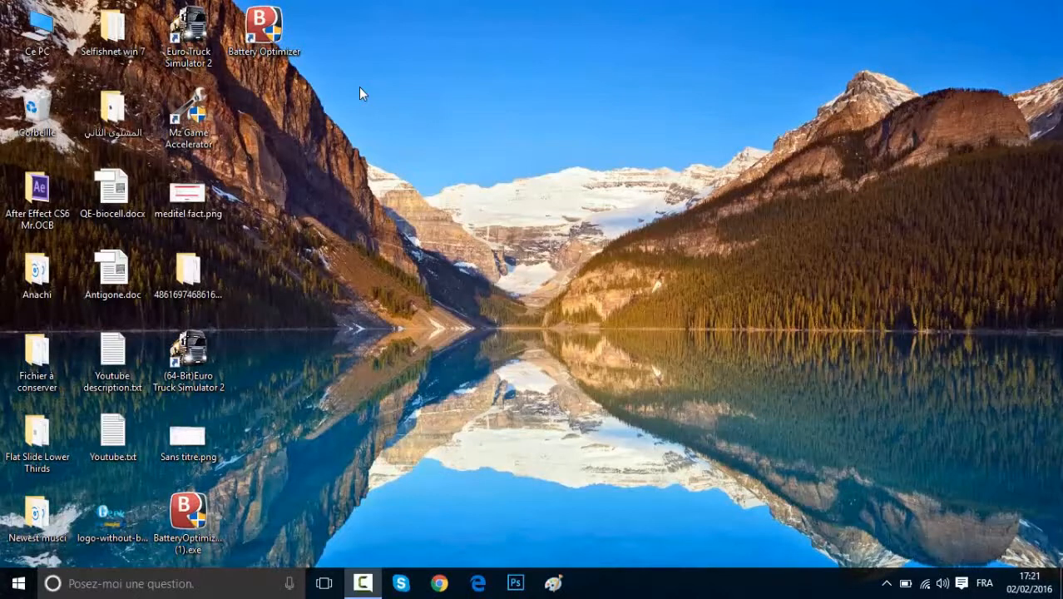
mouse_move(311, 67)
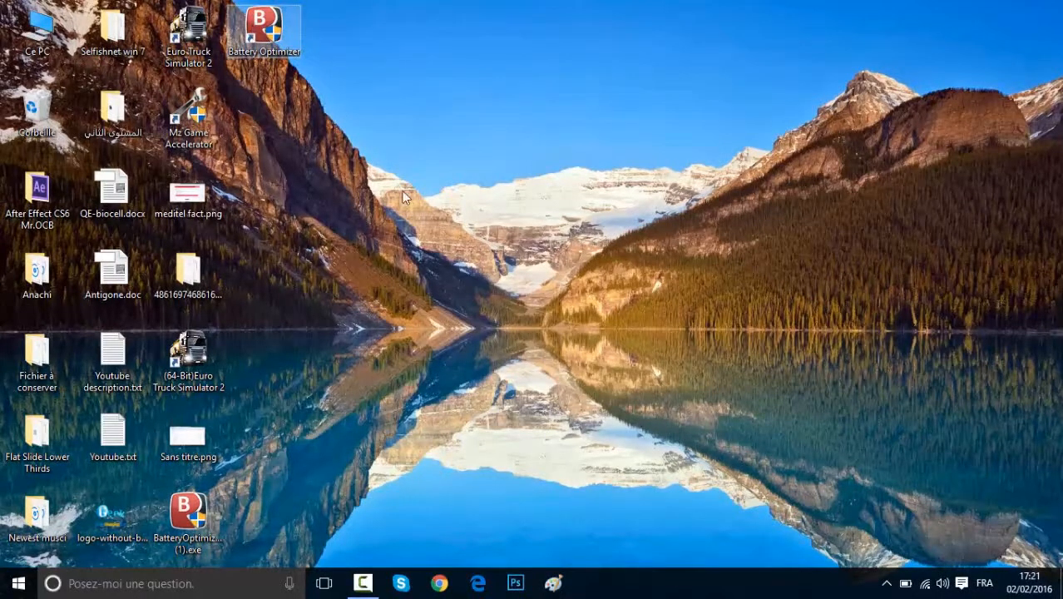
Launch Battery Optimizer from the desktop icon to view its Home overview
double_click(264, 29)
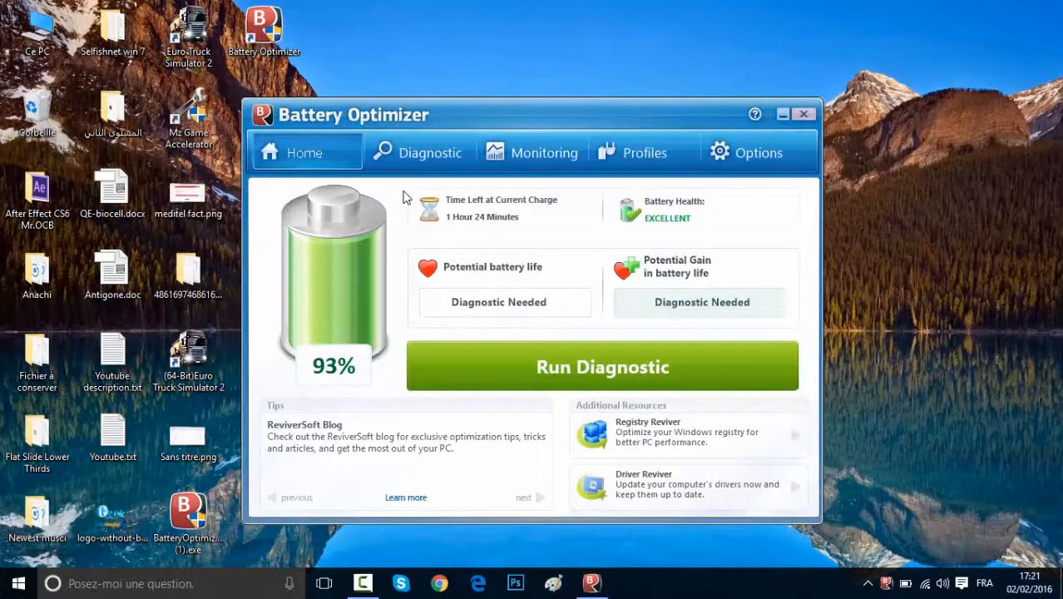
mouse_move(811, 530)
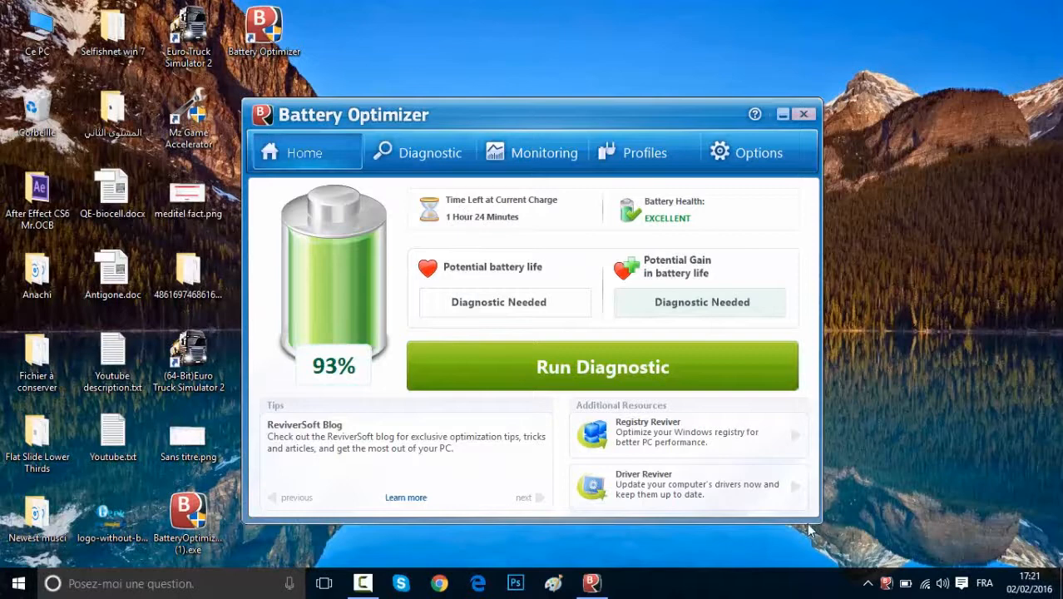
mouse_move(729, 265)
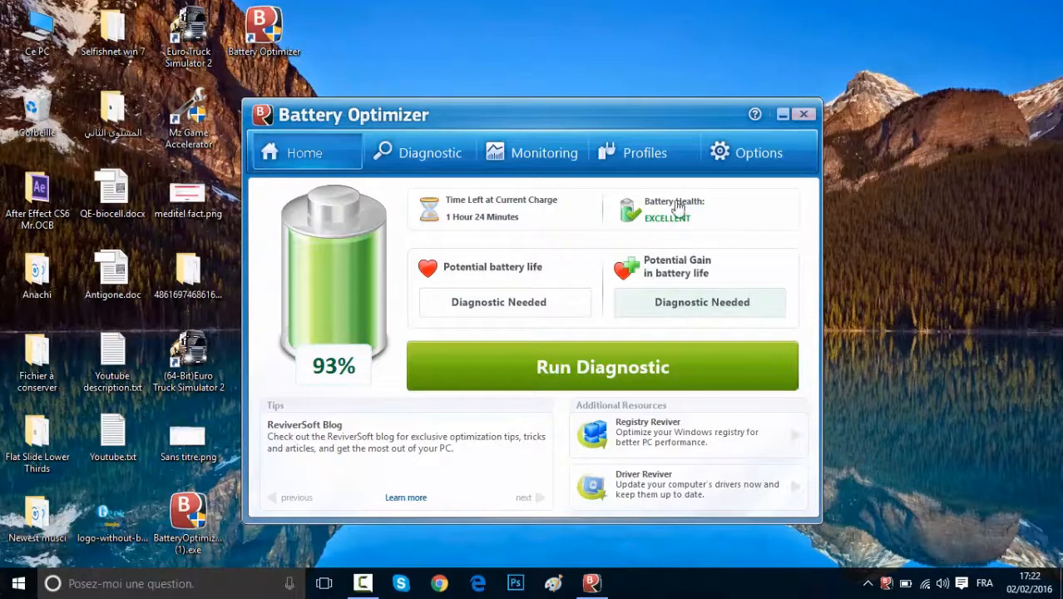
mouse_move(553, 218)
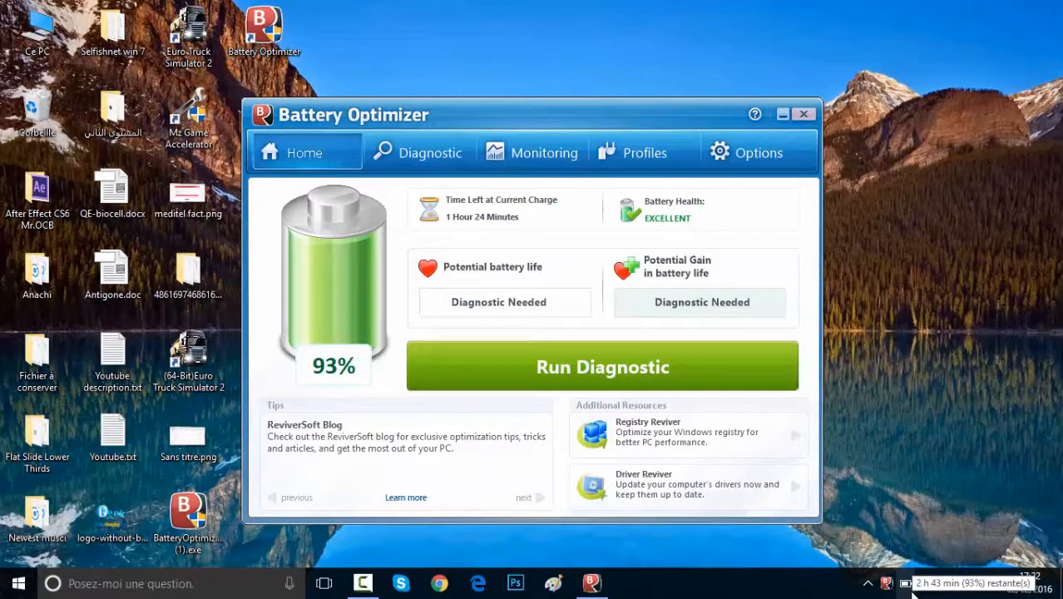
mouse_move(585, 335)
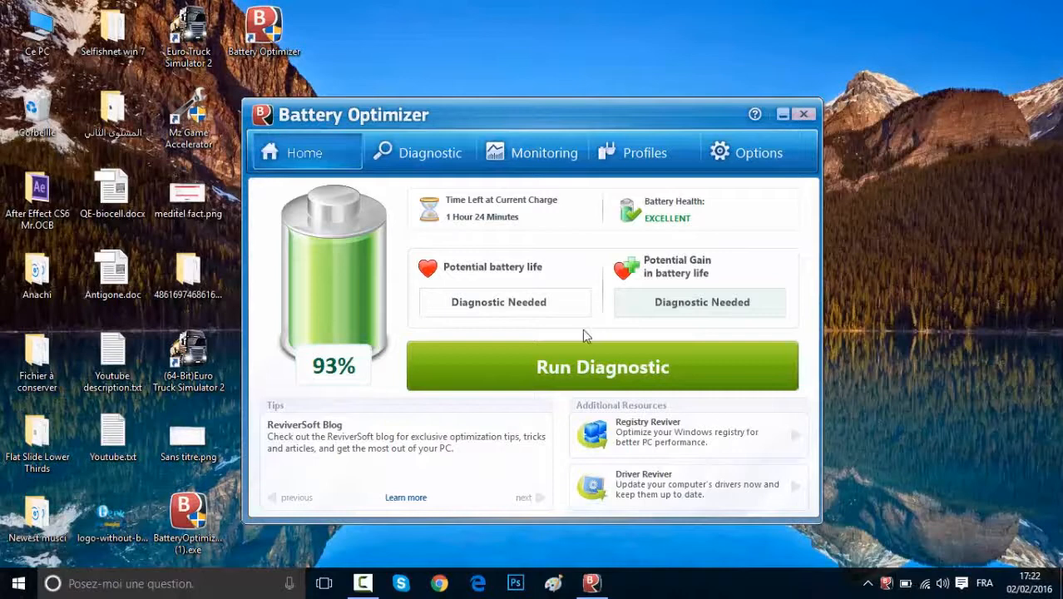
mouse_move(518, 360)
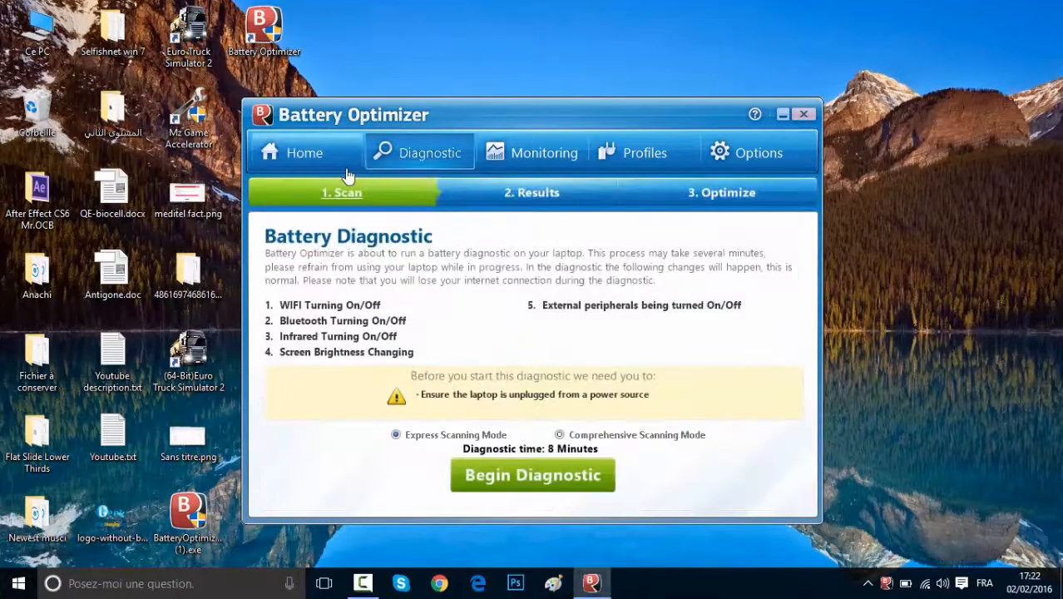
mouse_move(323, 219)
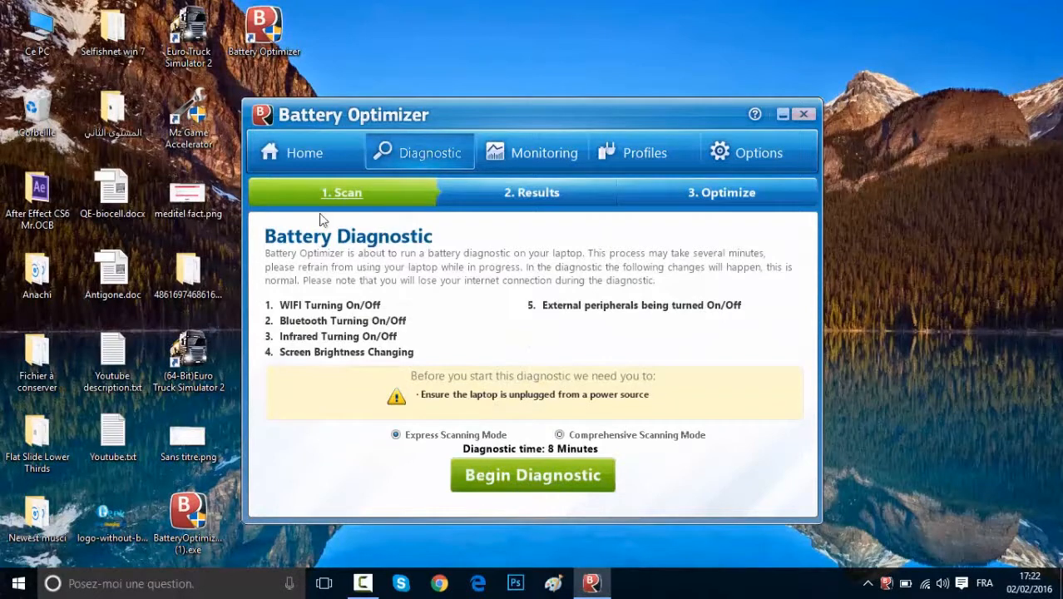
mouse_move(428, 267)
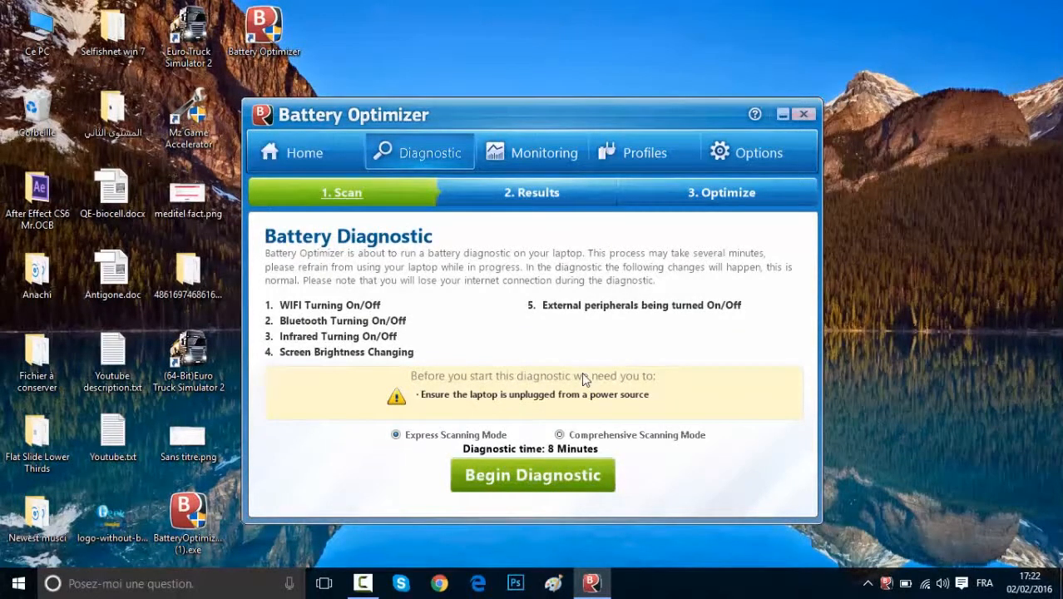
mouse_move(648, 414)
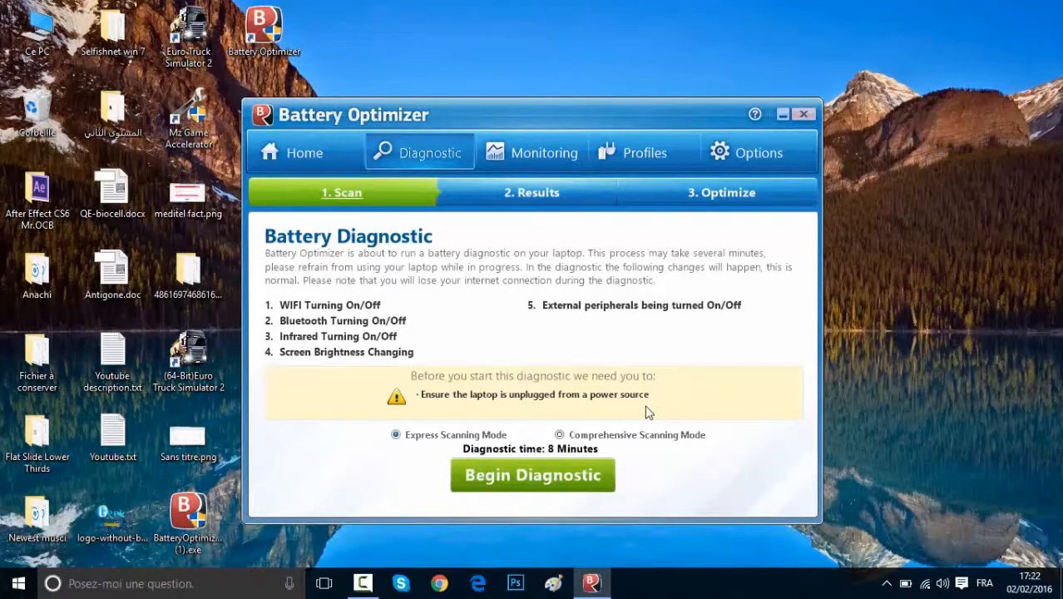
mouse_move(587, 412)
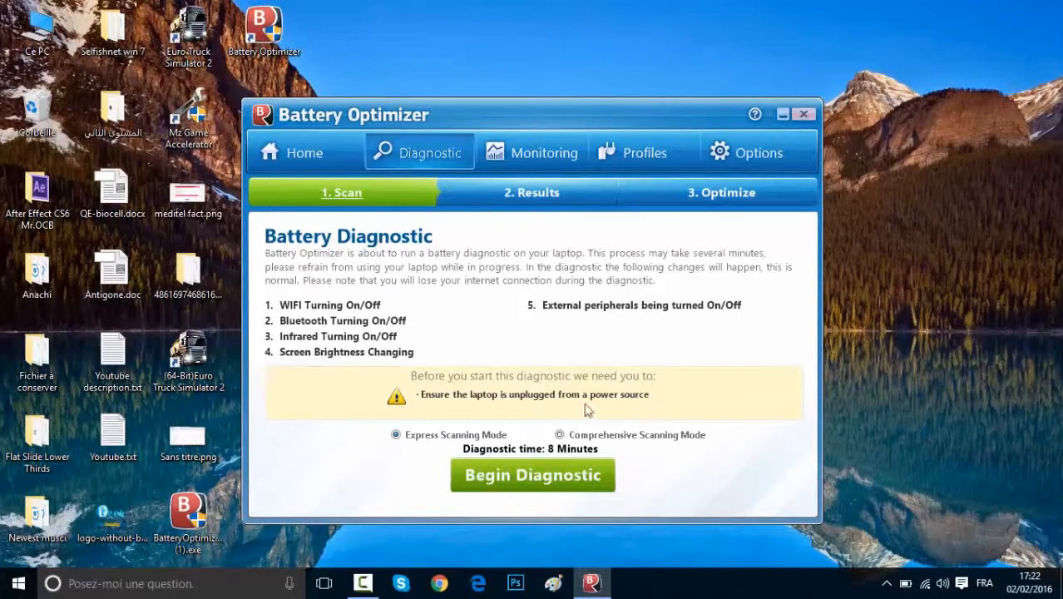
mouse_move(589, 431)
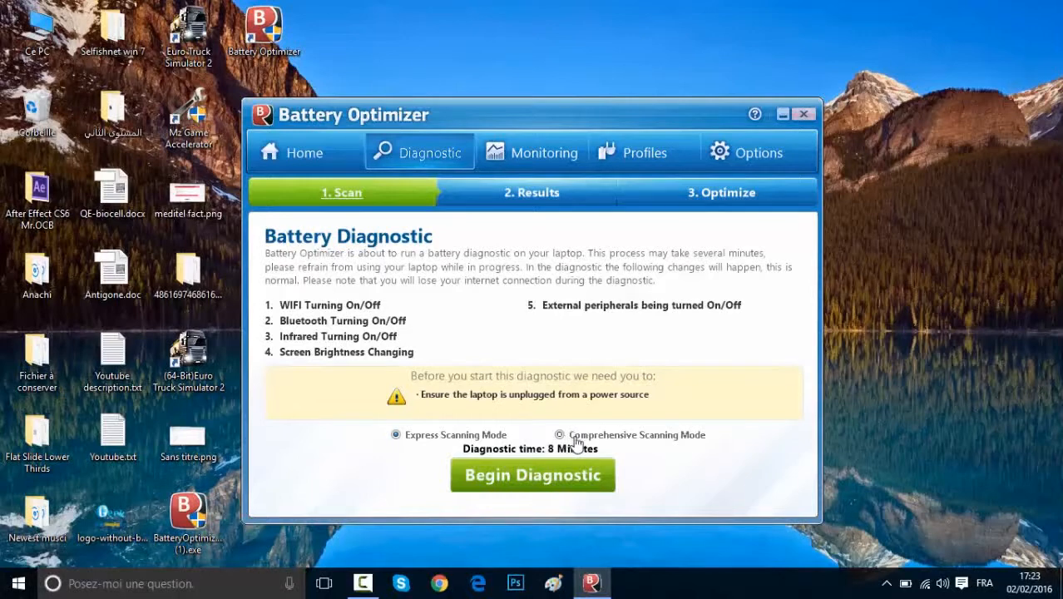
Choose the comprehensive 49-minute scan mode and begin the battery diagnostic
click(559, 434)
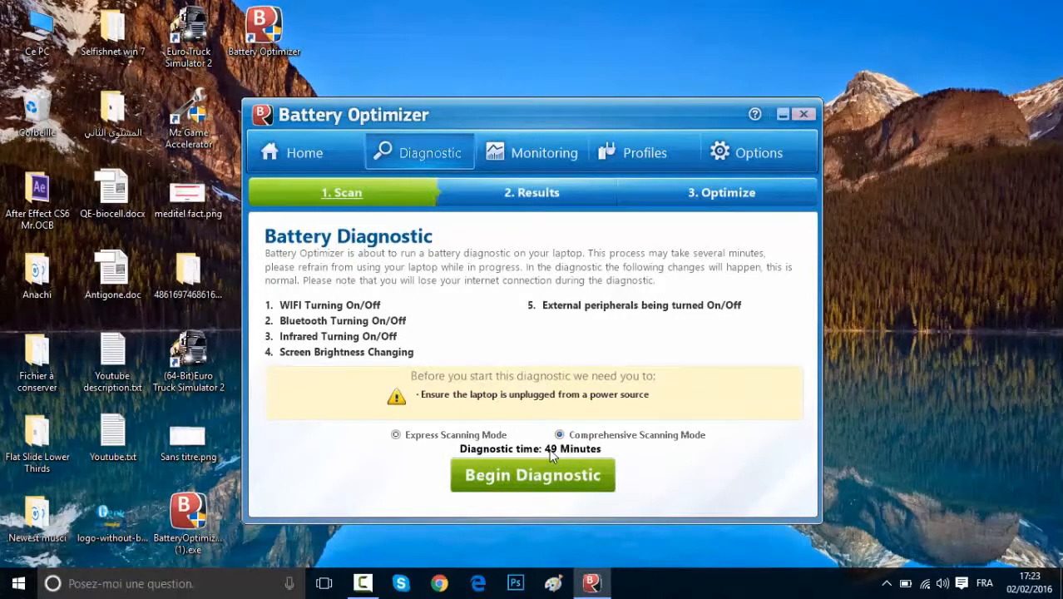
mouse_move(570, 474)
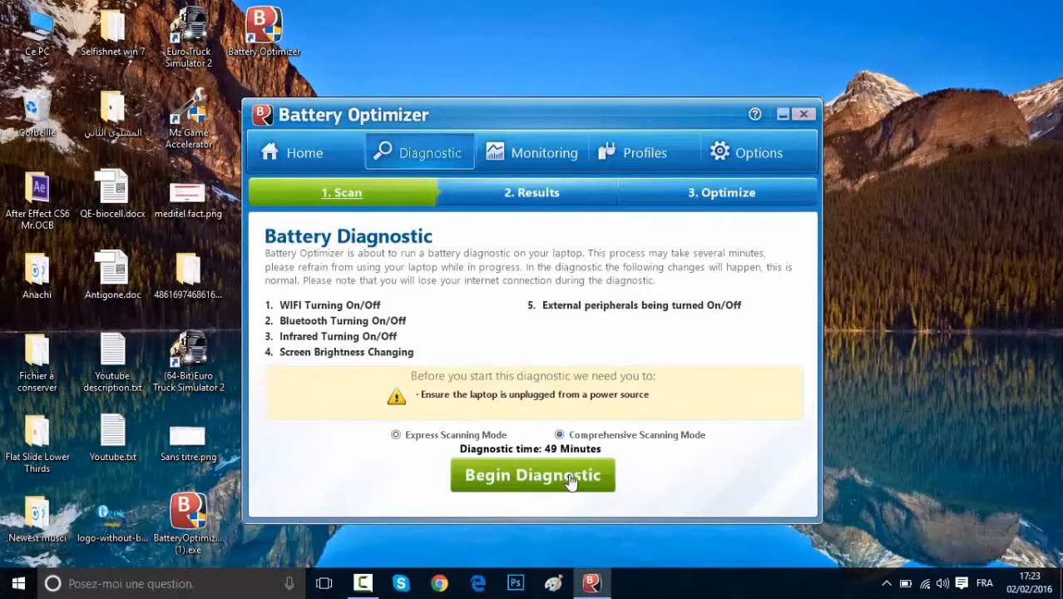
click(531, 474)
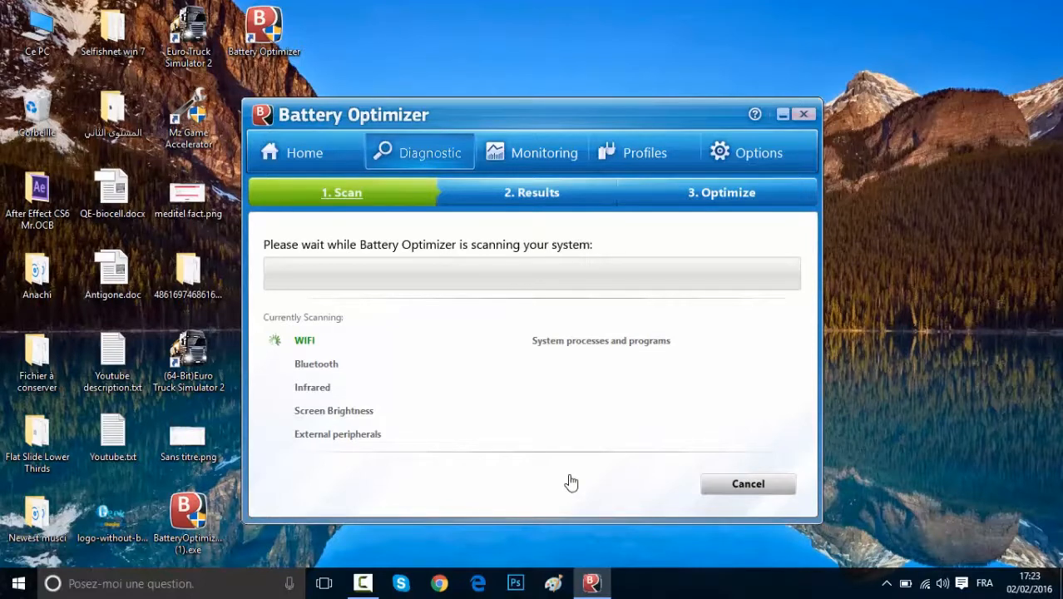
mouse_move(424, 517)
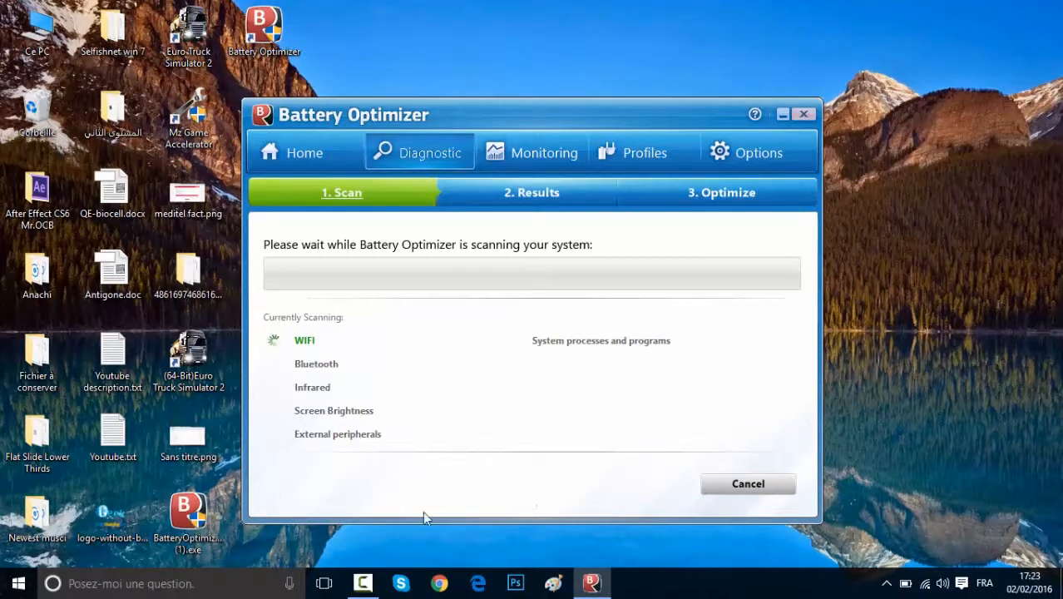
mouse_move(366, 572)
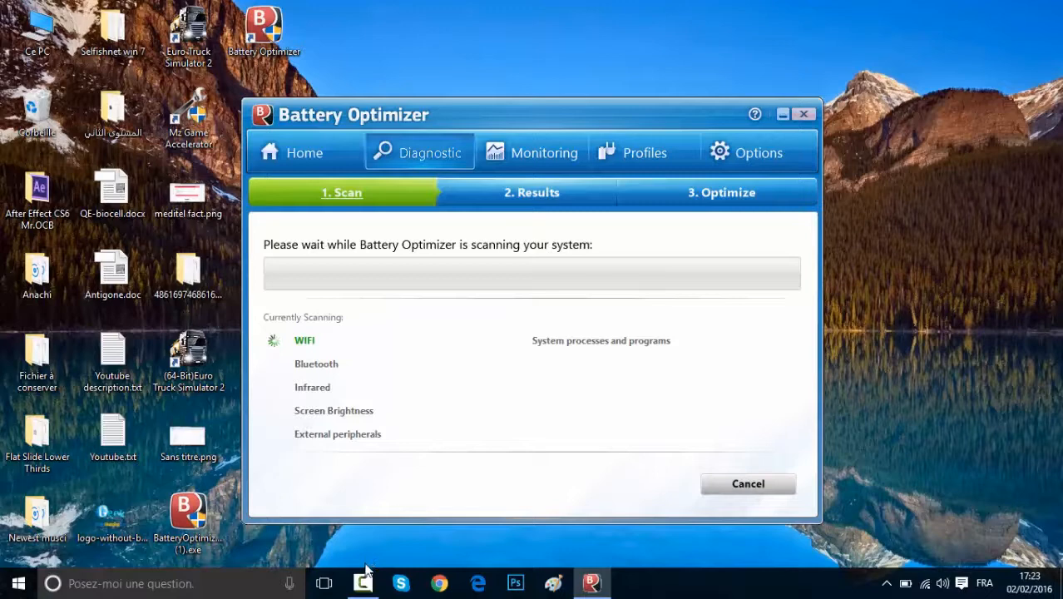
Let the scan finish, reaching results of 65.89% charge and 100% health
click(362, 582)
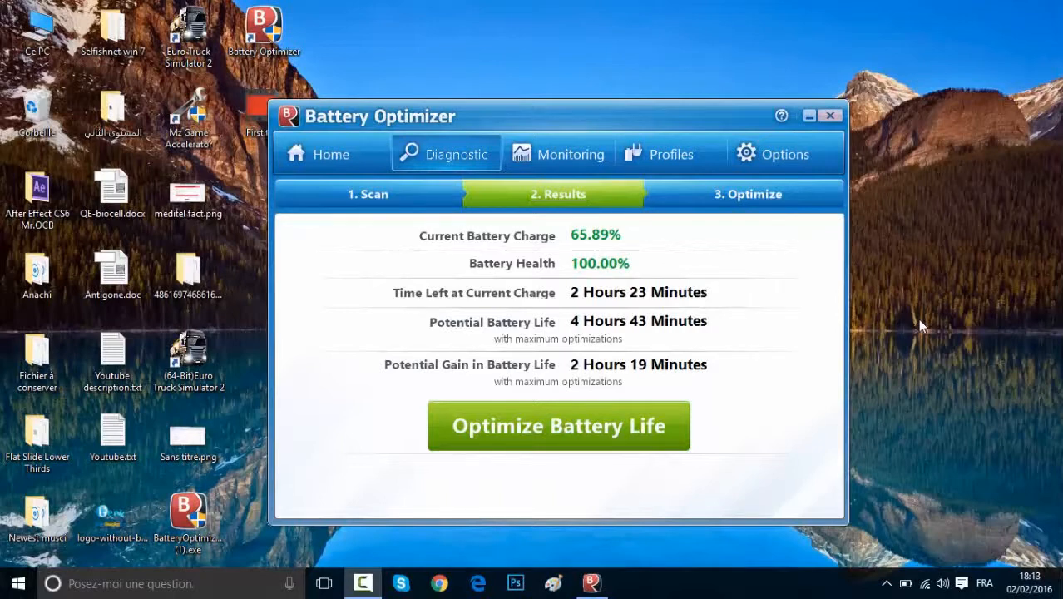
mouse_move(806, 310)
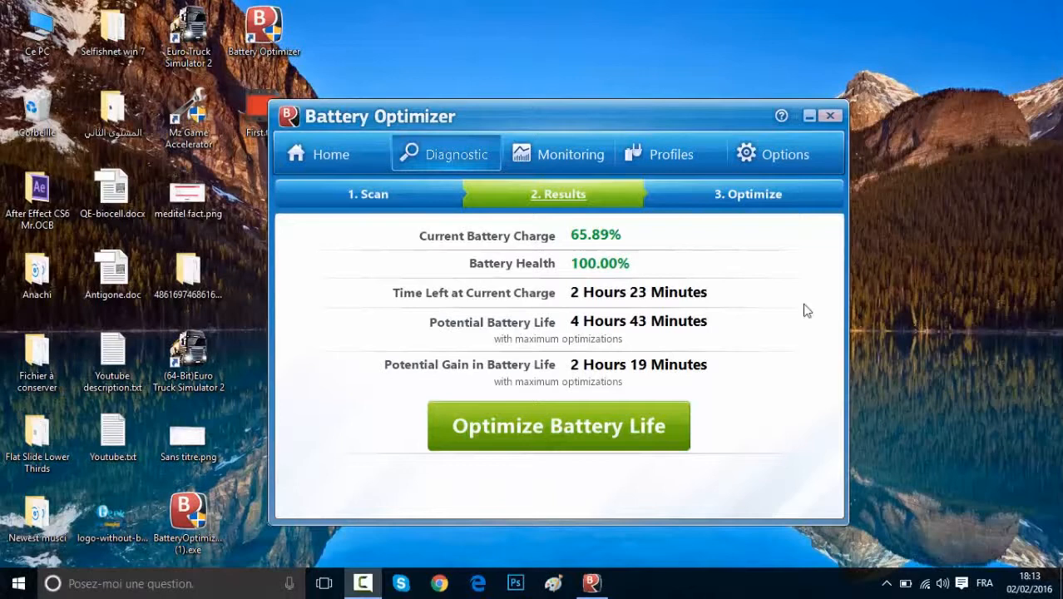
mouse_move(594, 279)
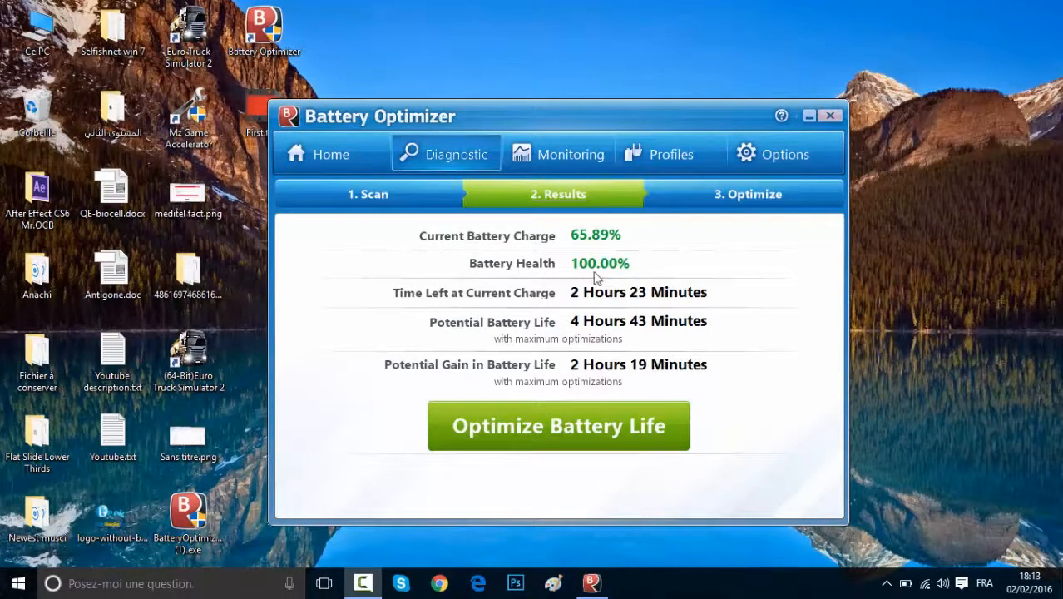
mouse_move(632, 277)
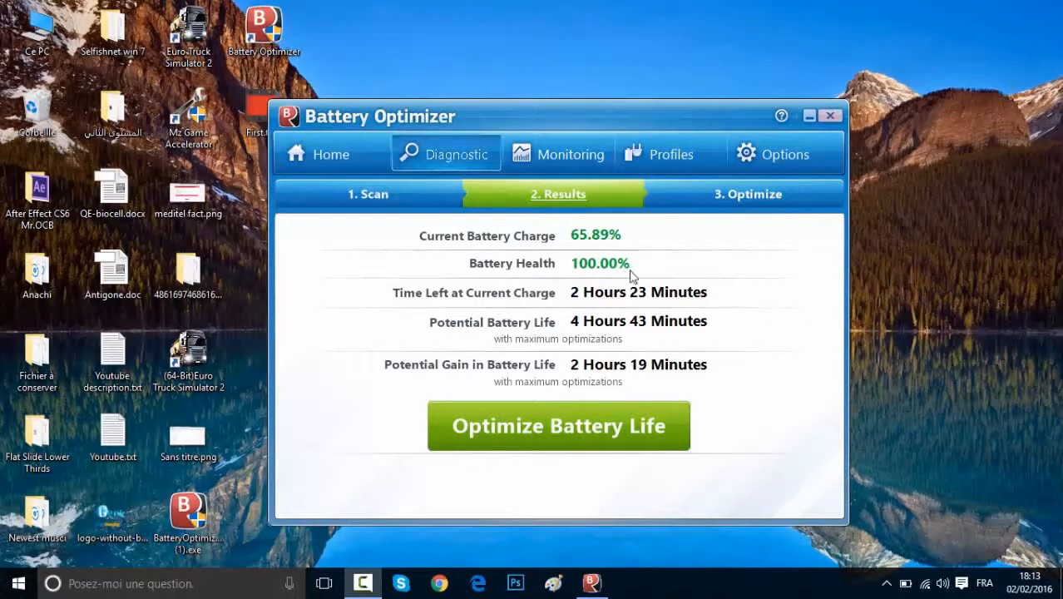
mouse_move(407, 303)
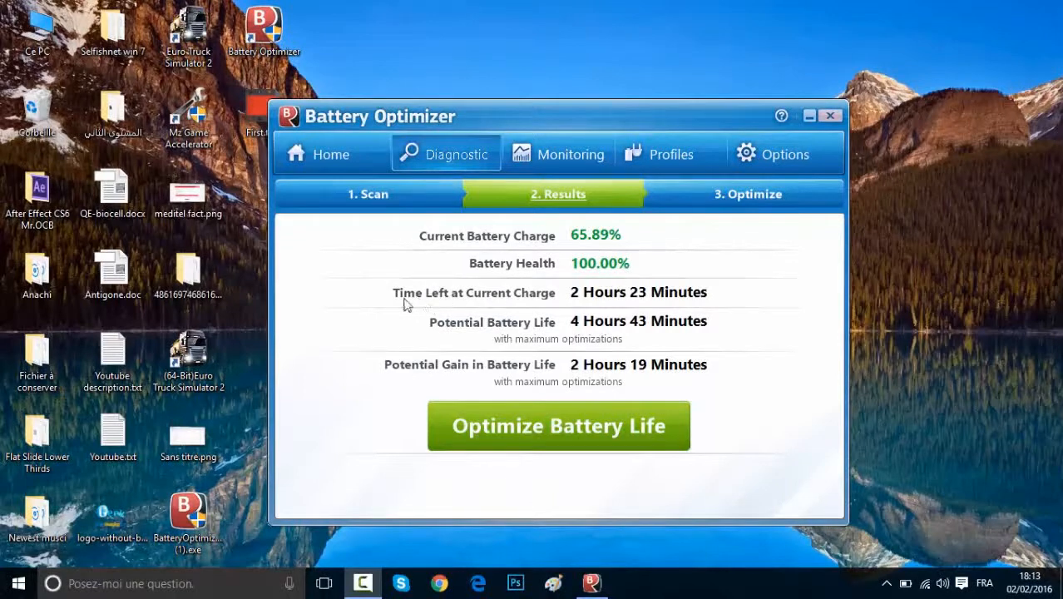
mouse_move(454, 333)
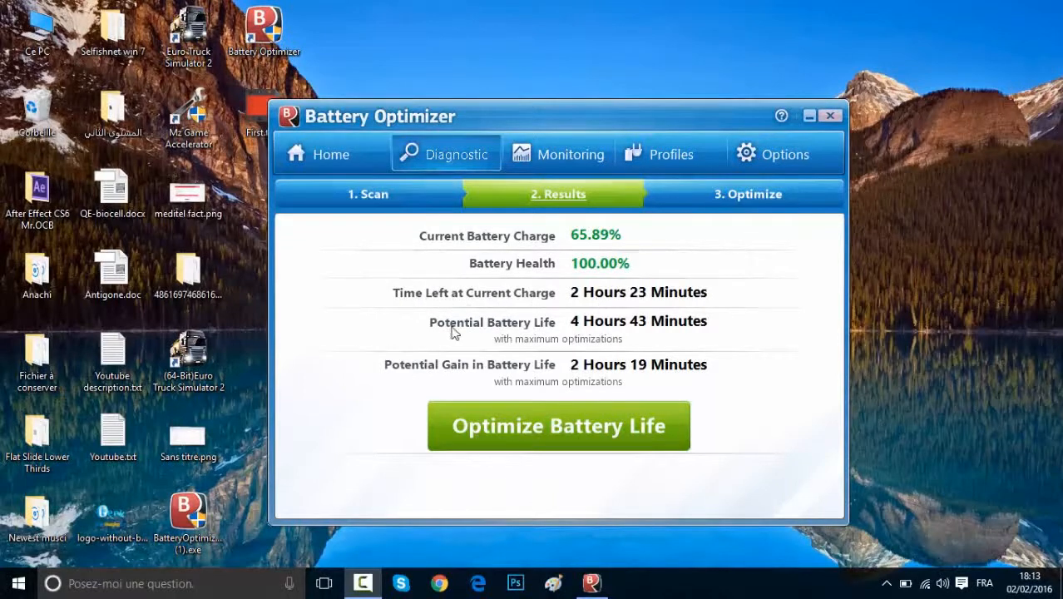
mouse_move(534, 333)
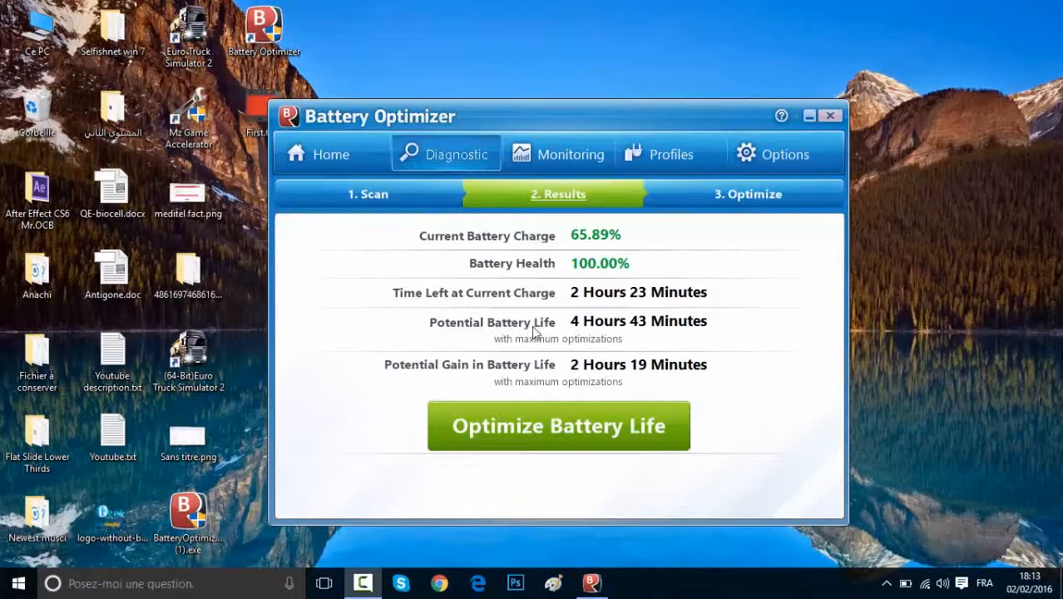
mouse_move(580, 333)
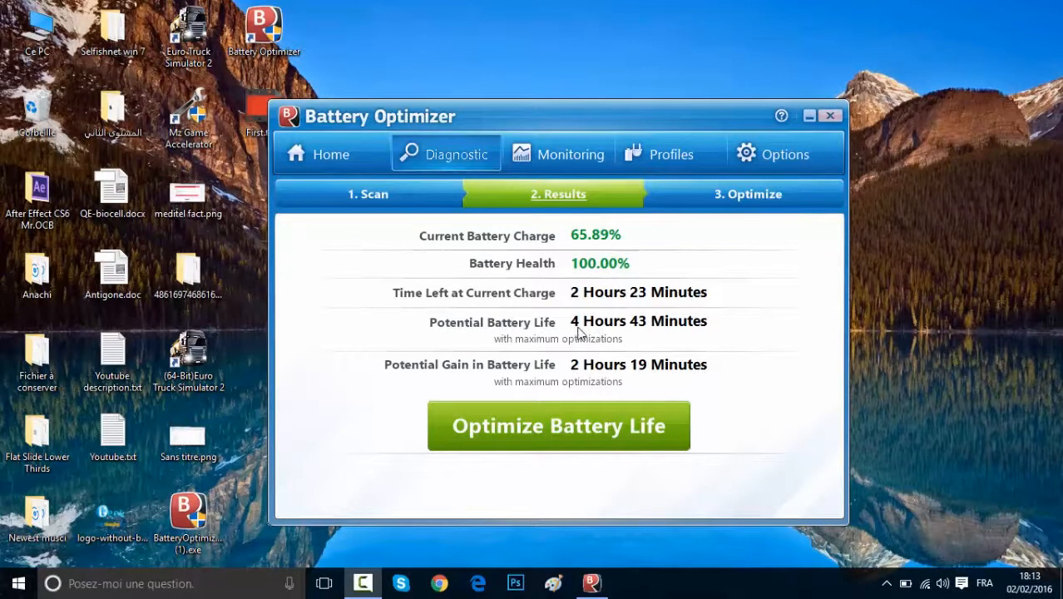
mouse_move(640, 331)
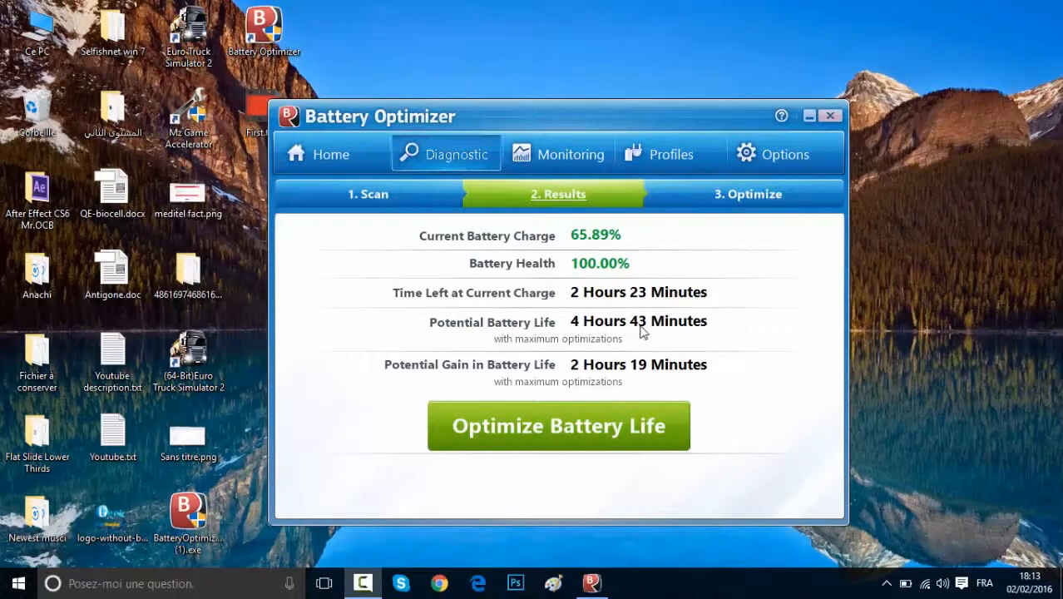
mouse_move(444, 378)
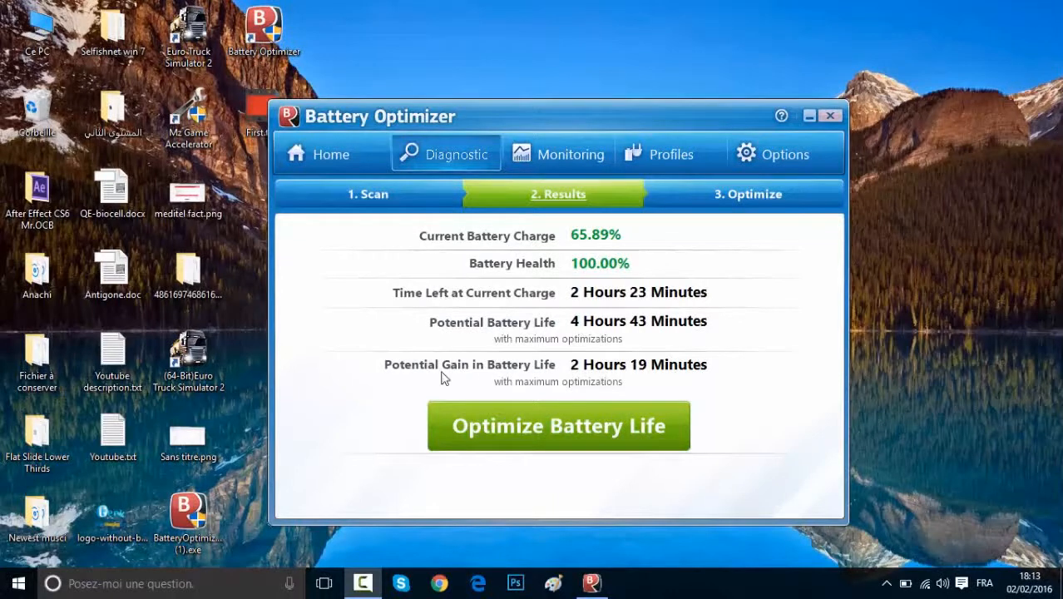
mouse_move(576, 375)
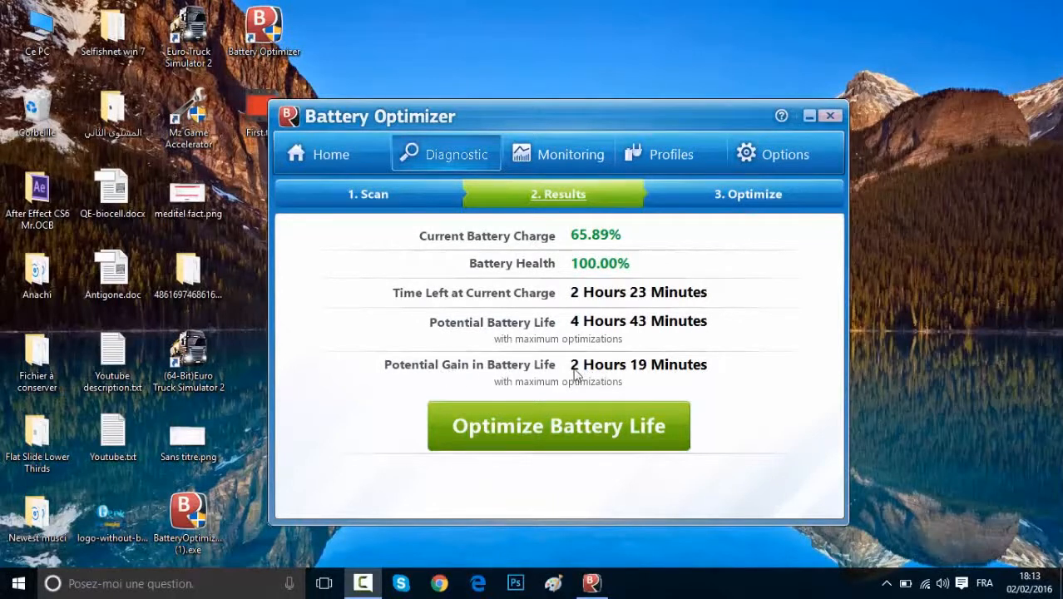
mouse_move(492, 378)
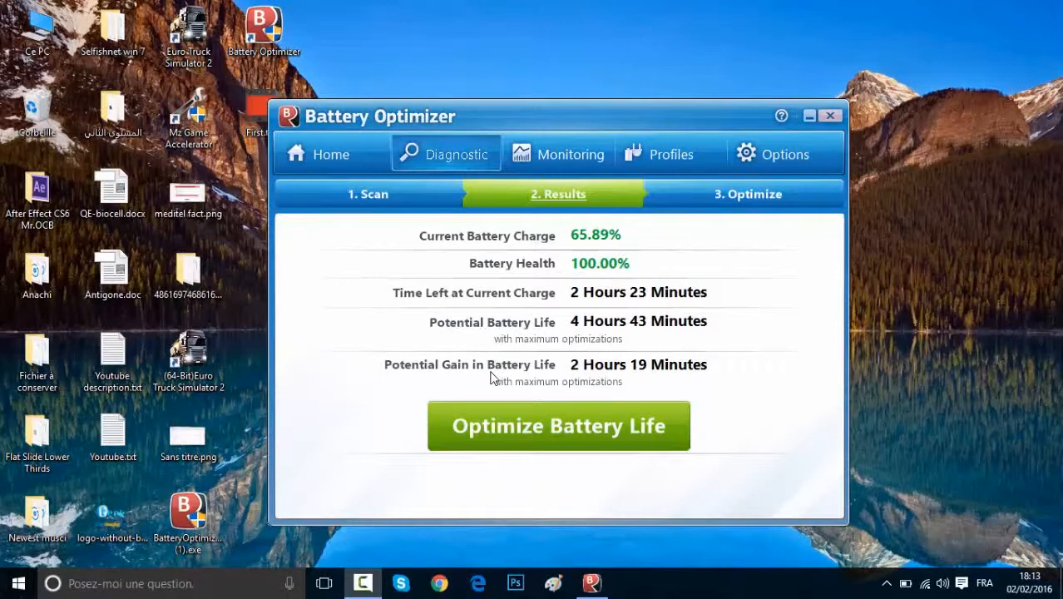
mouse_move(595, 377)
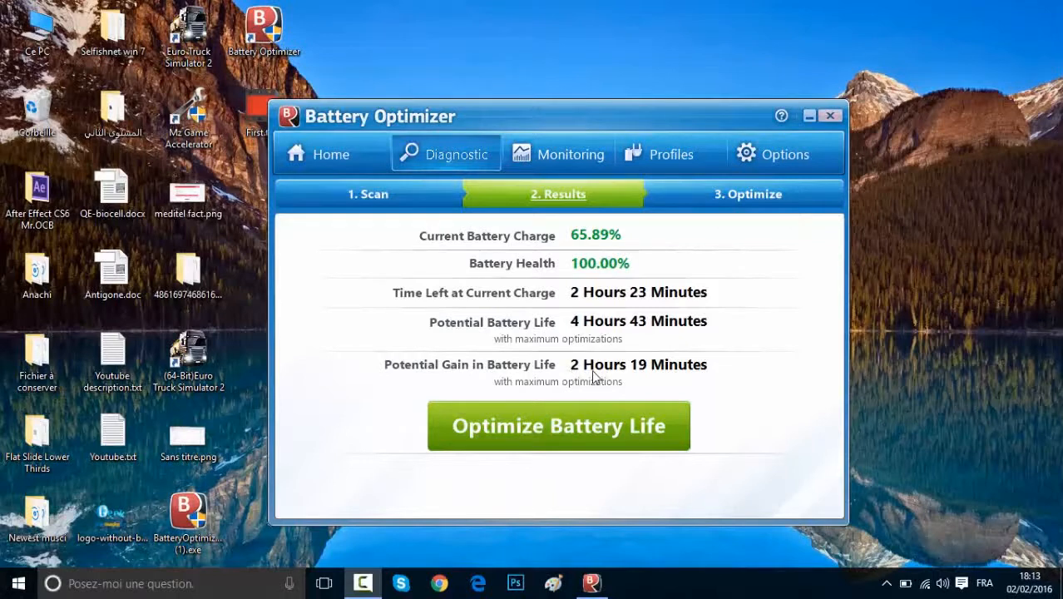
mouse_move(652, 379)
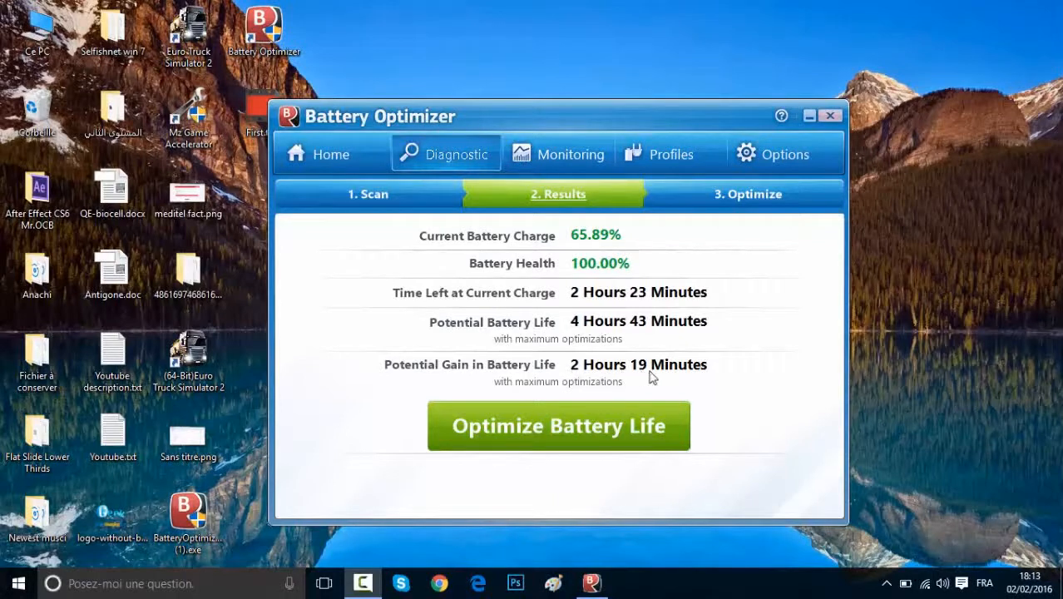
mouse_move(711, 383)
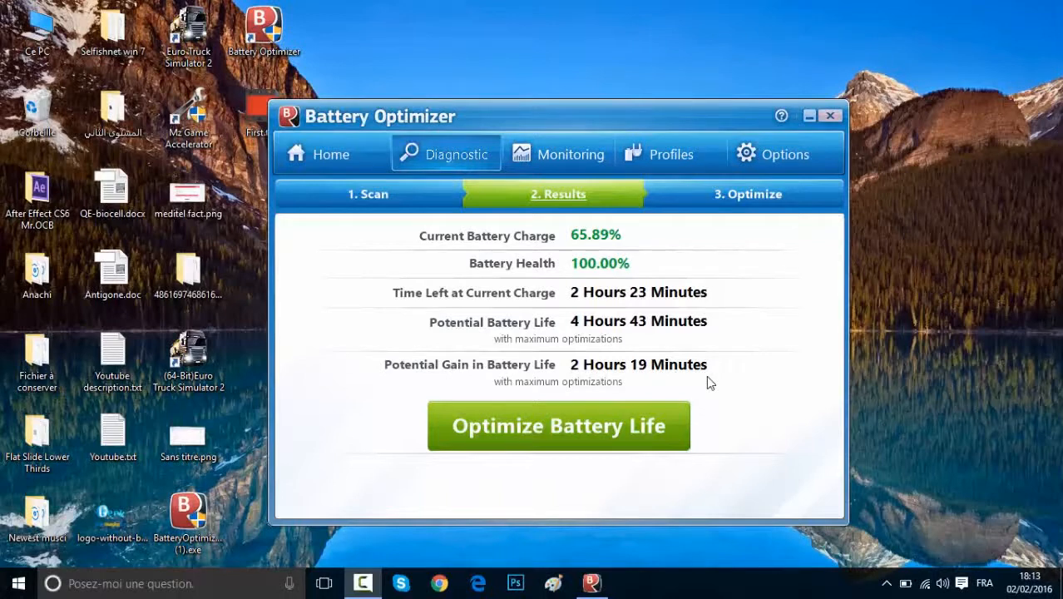
mouse_move(662, 426)
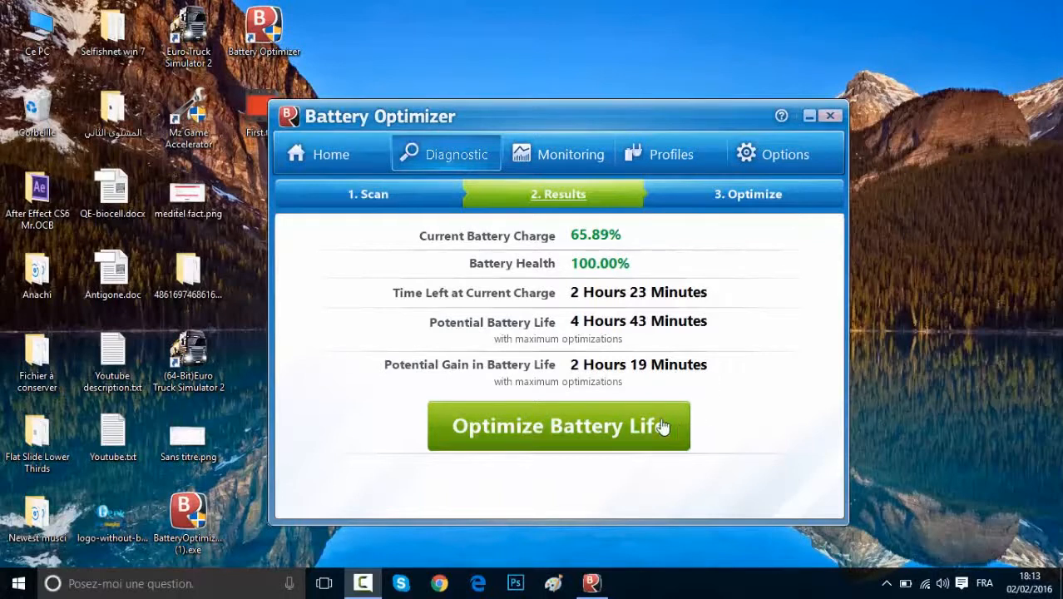
Open the Optimize step and scroll through the WiFi, Bluetooth and process optimizations
click(557, 425)
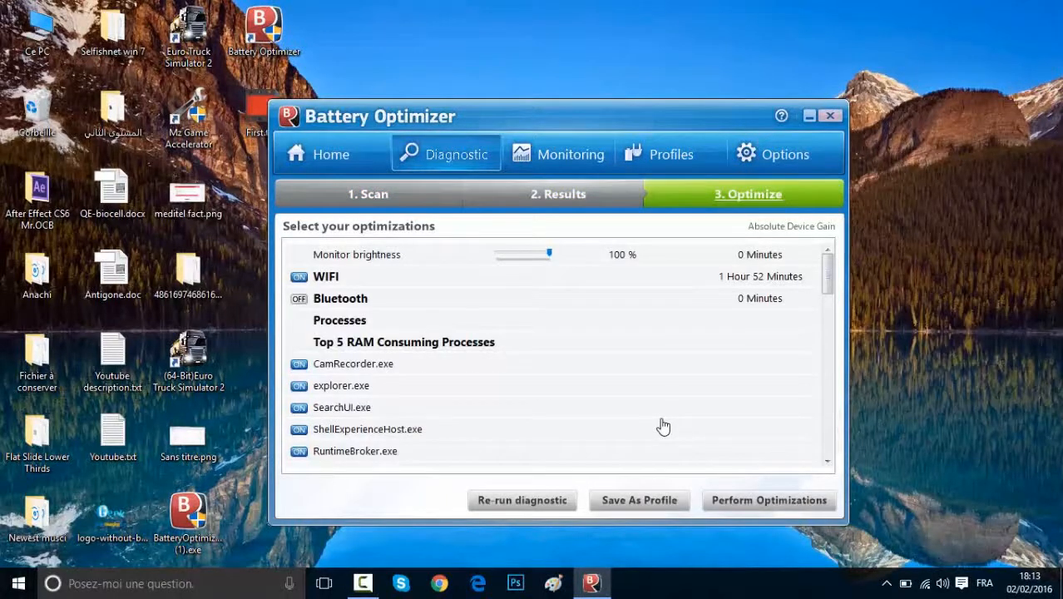
mouse_move(432, 357)
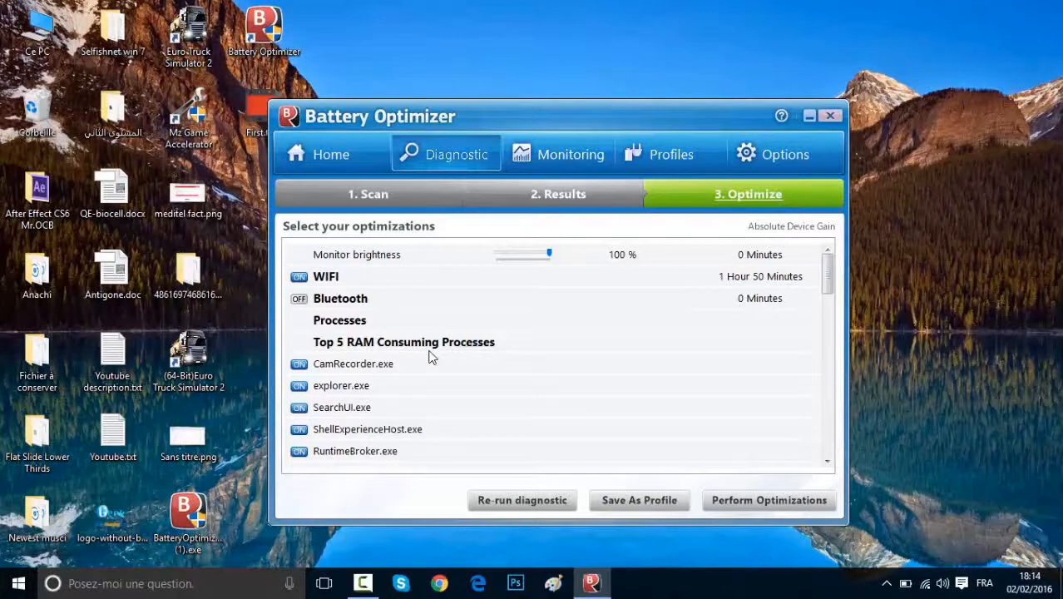
mouse_move(376, 298)
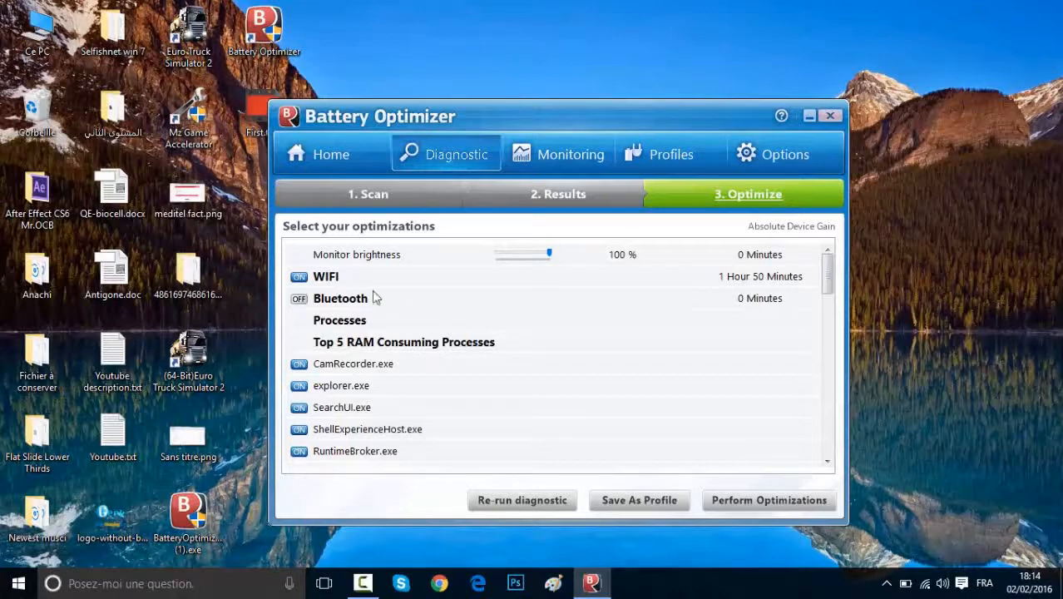
mouse_move(401, 374)
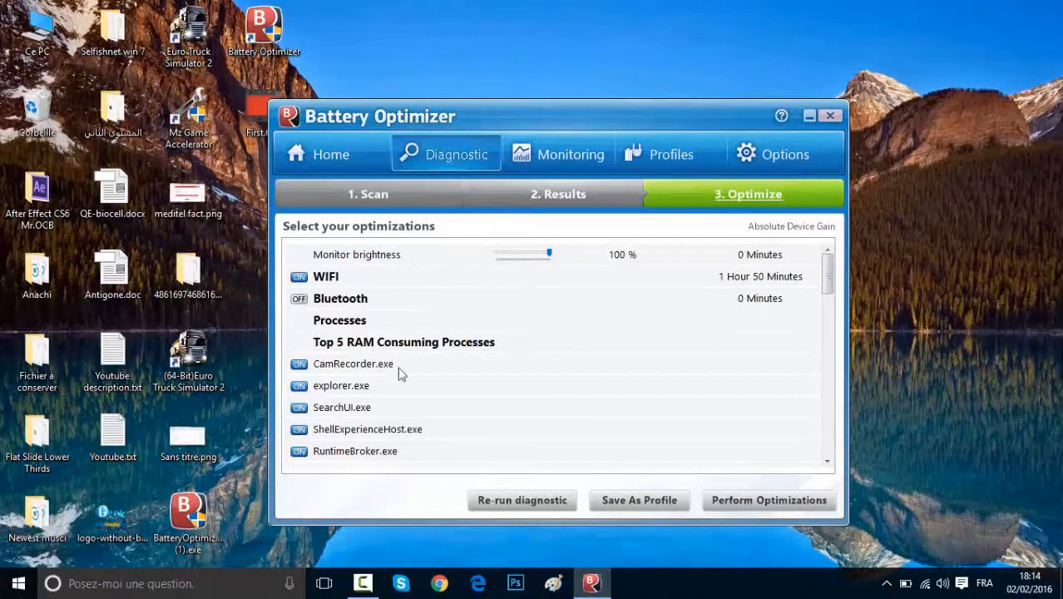
mouse_move(355, 358)
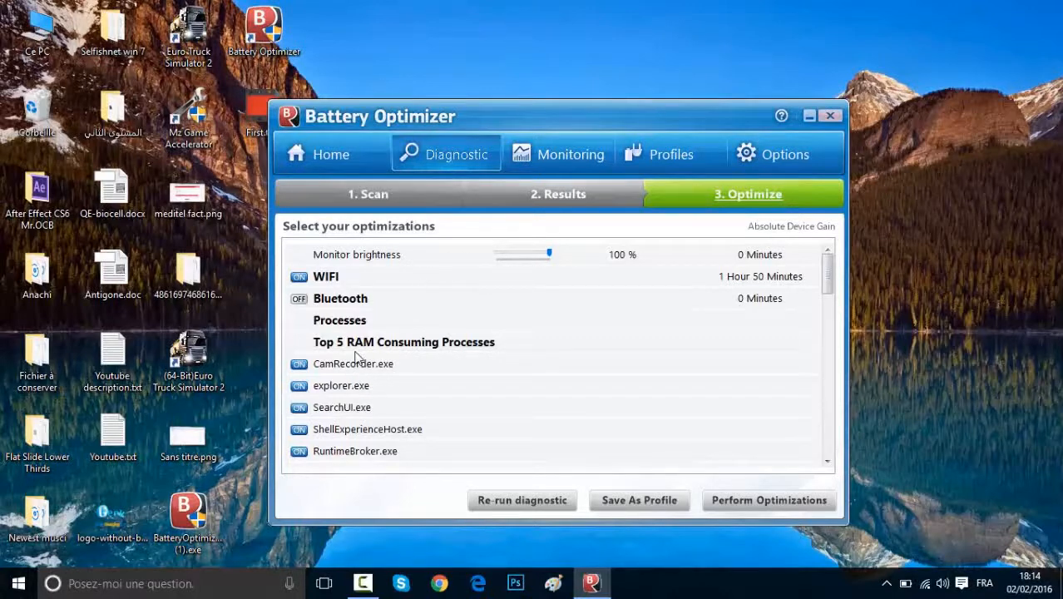
mouse_move(356, 384)
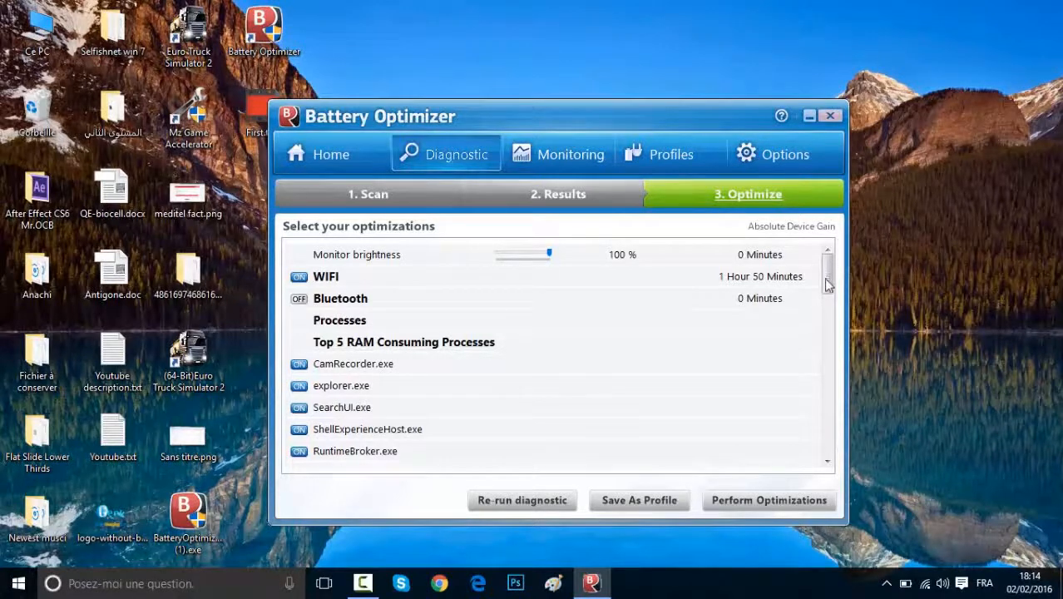
scroll(down, 3)
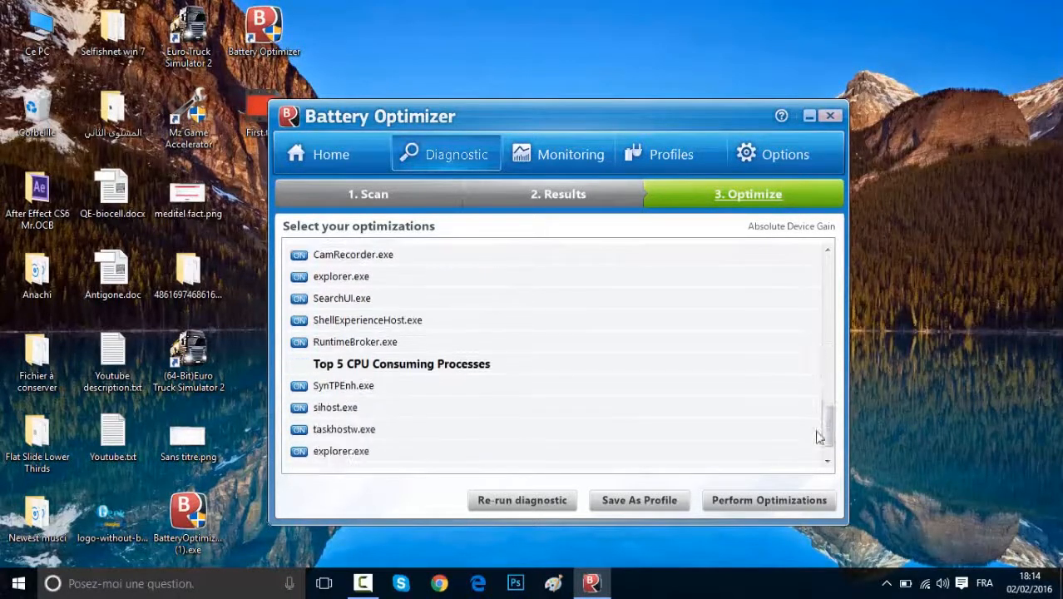
scroll(up, 3)
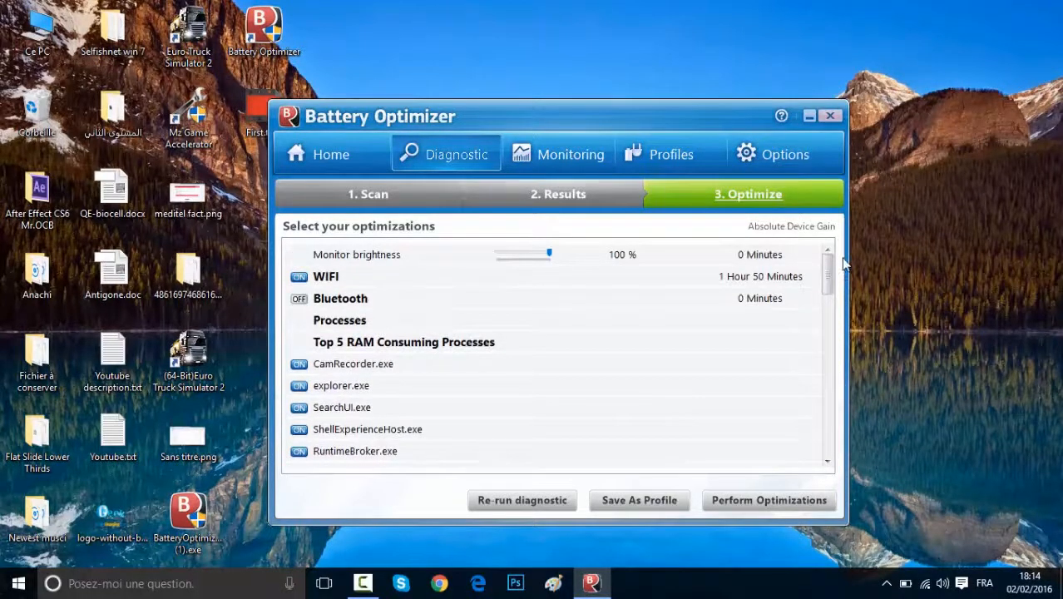